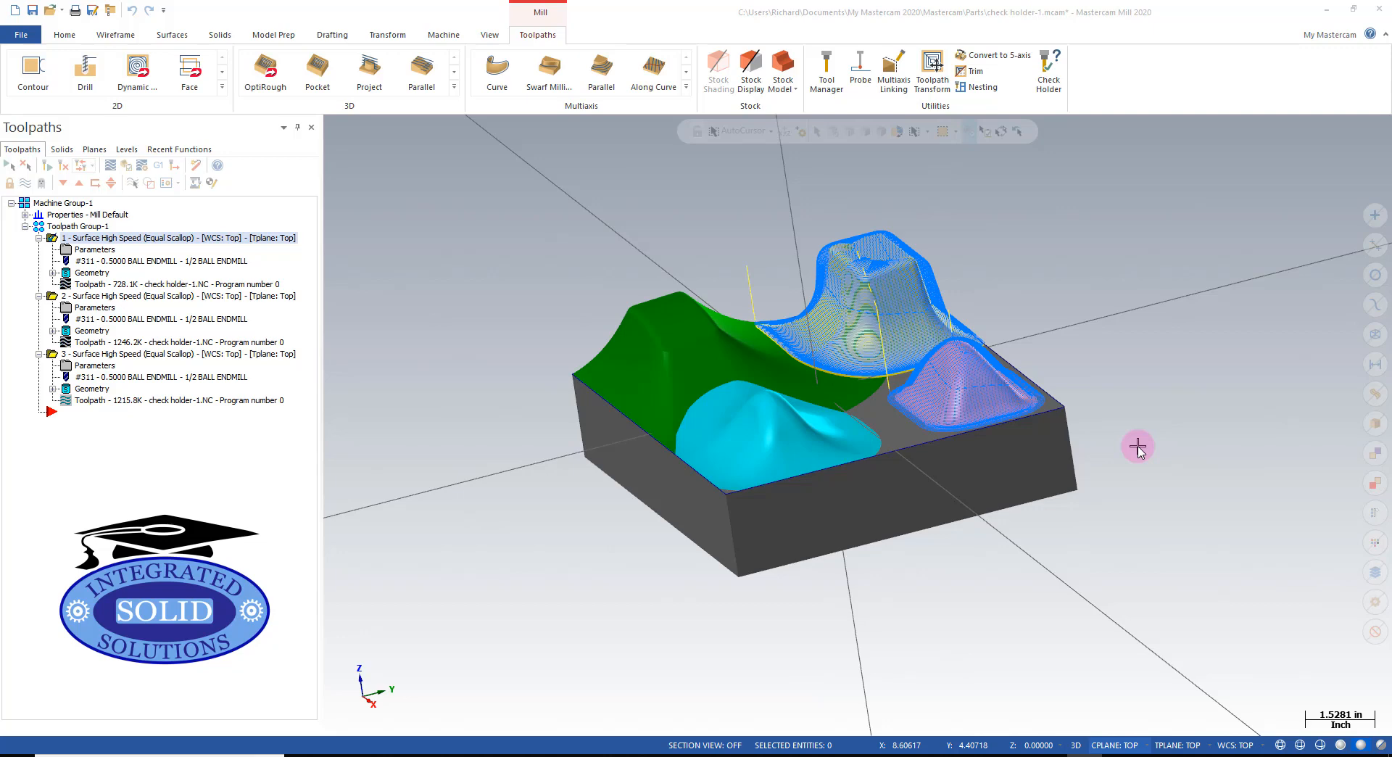
pyautogui.moveTo(1130, 364)
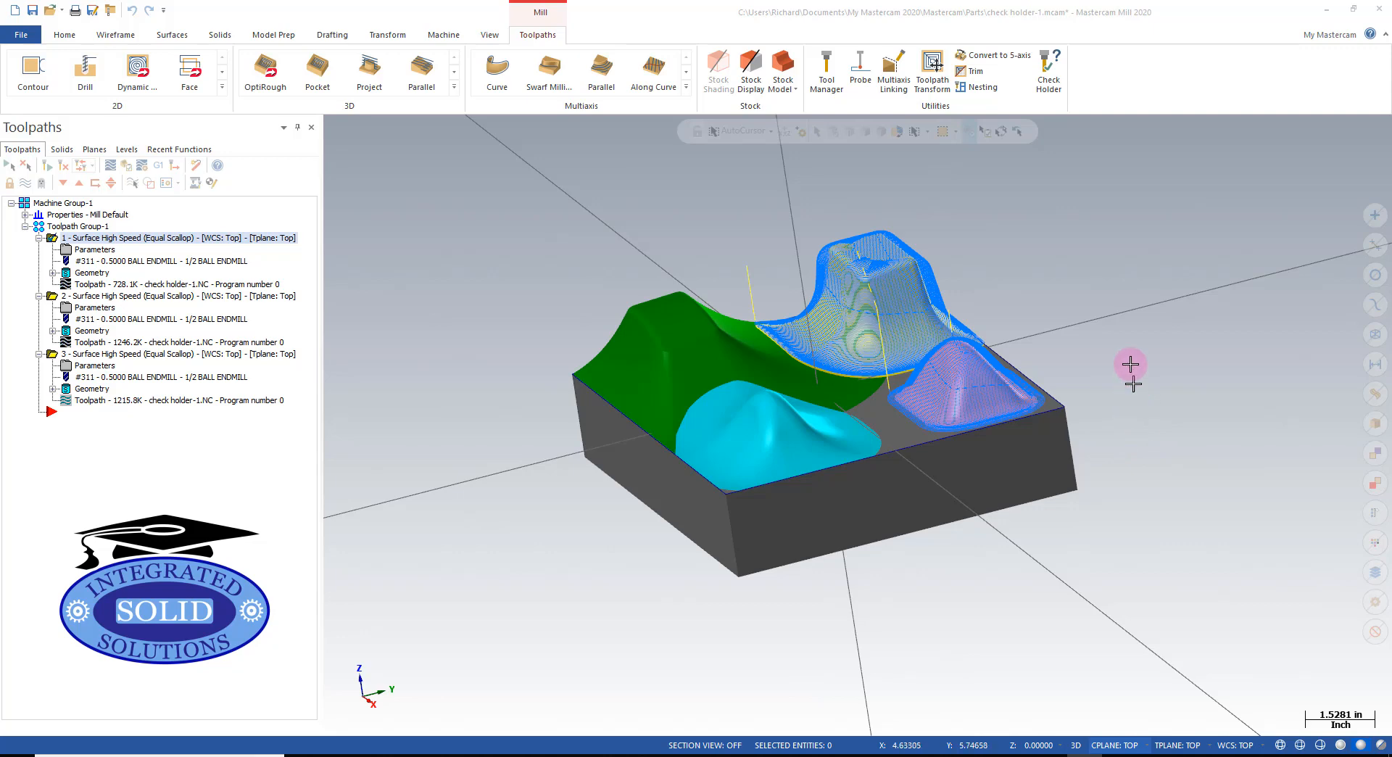
pyautogui.moveTo(1060, 122)
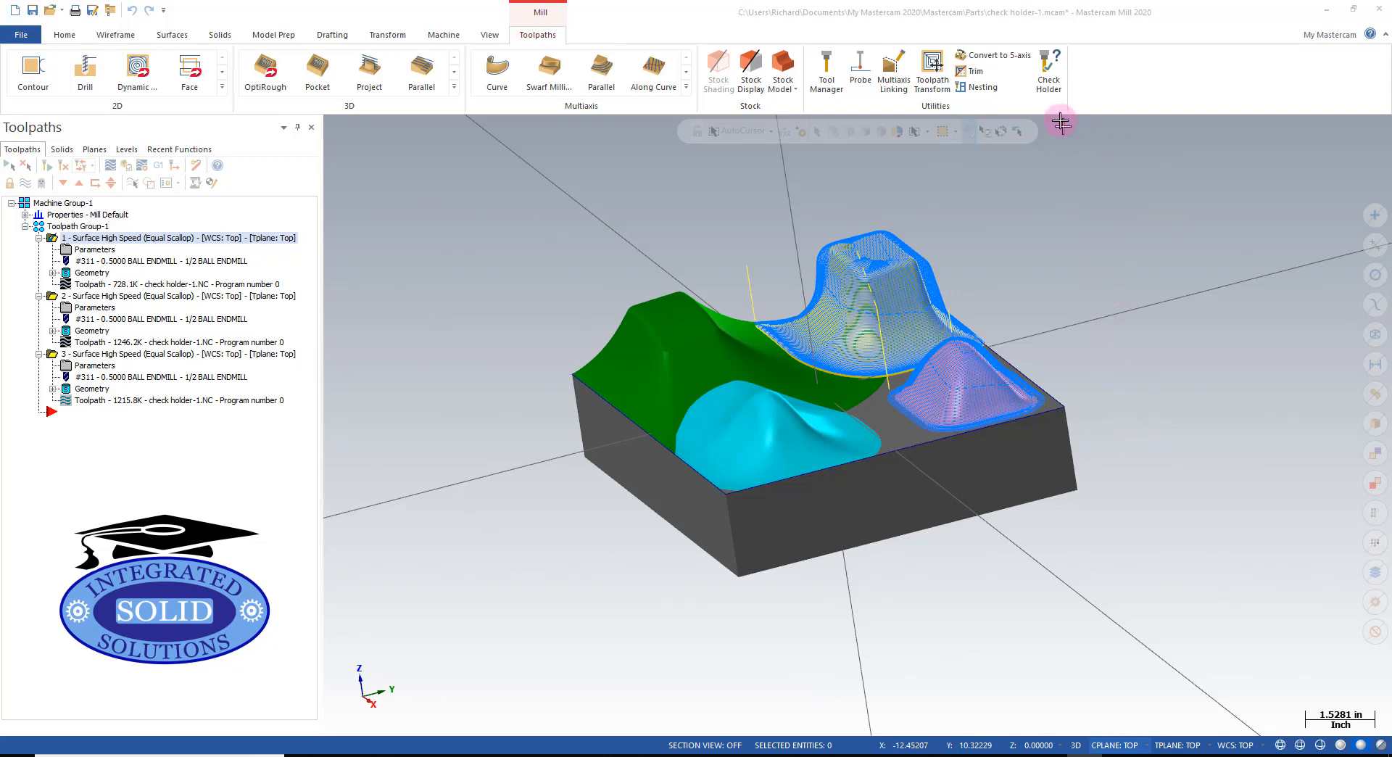
pyautogui.moveTo(1049, 71)
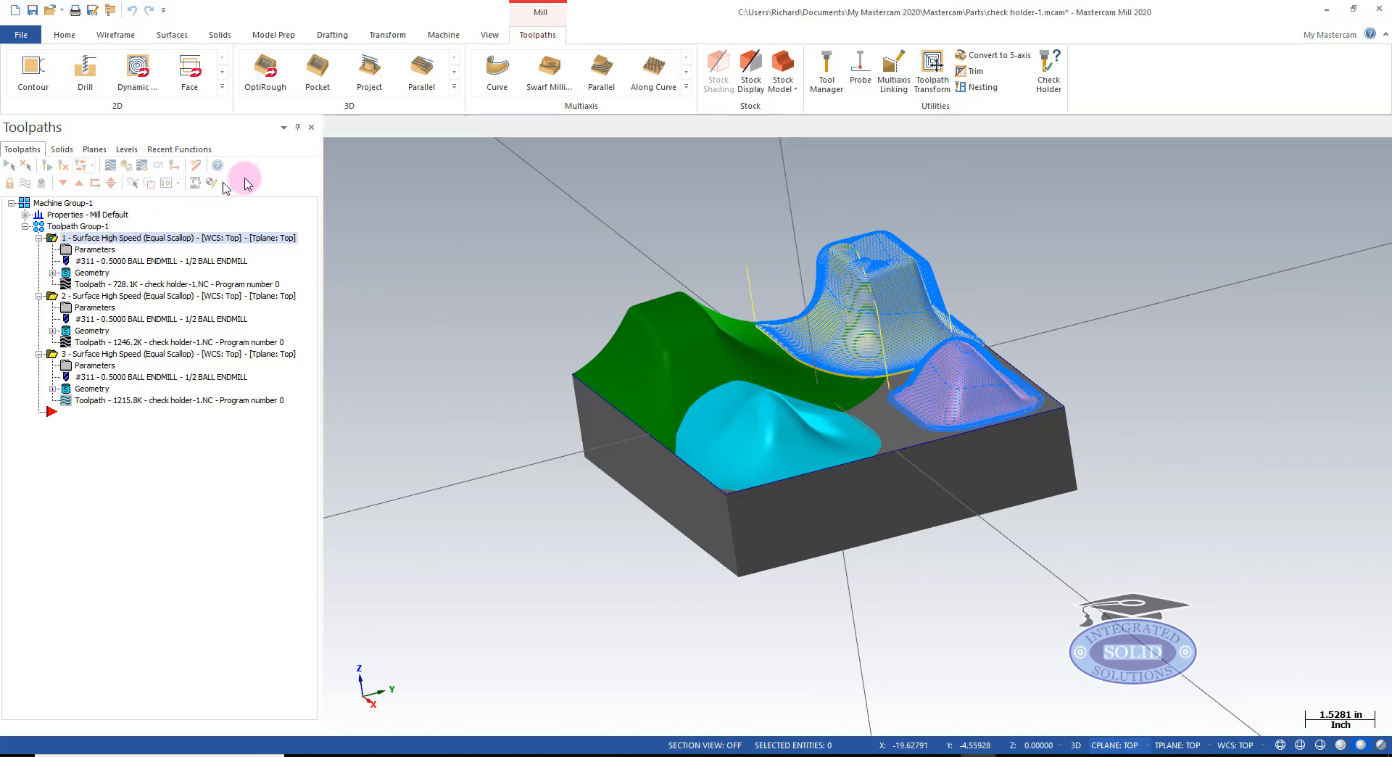
# - Start Check Holder on operation 1 and review its Collision Test Setup fields
pyautogui.click(212, 183)
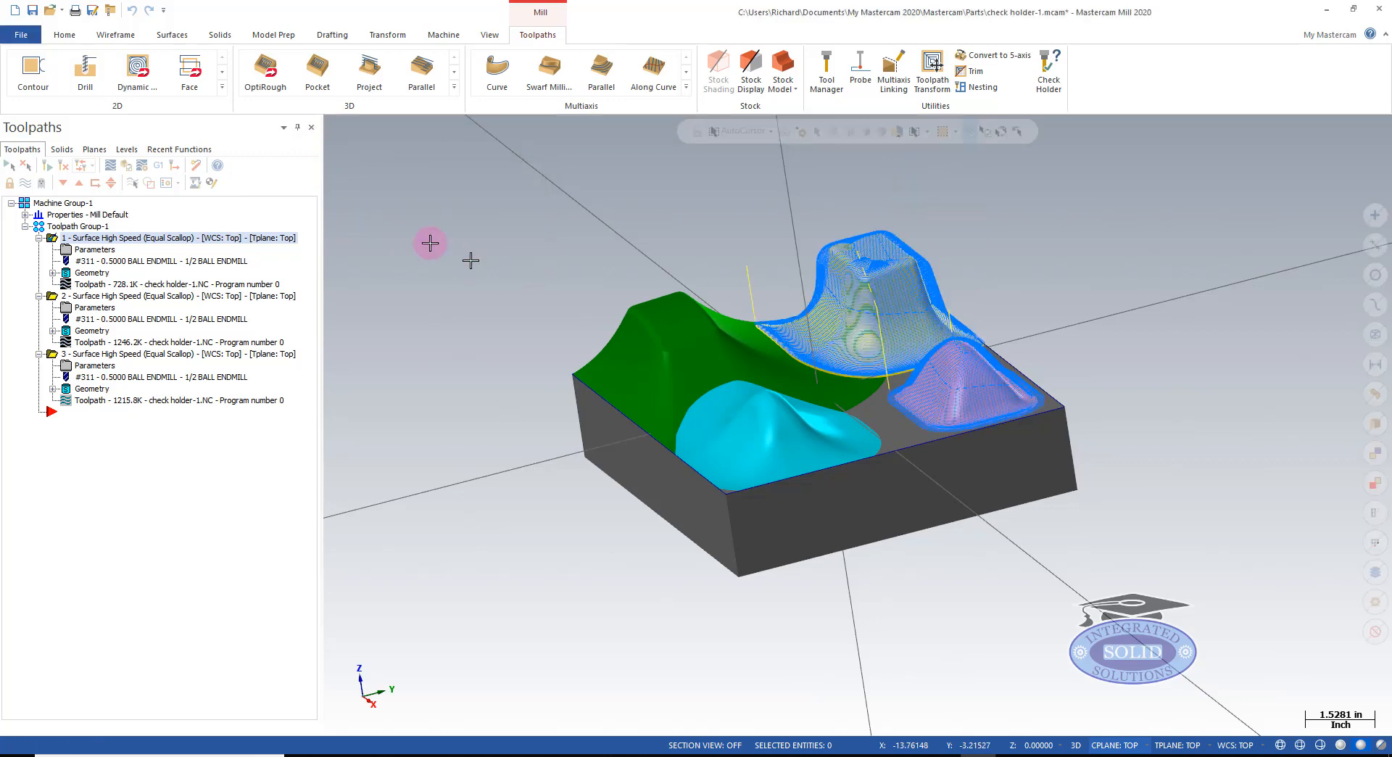
pyautogui.moveTo(1047, 79)
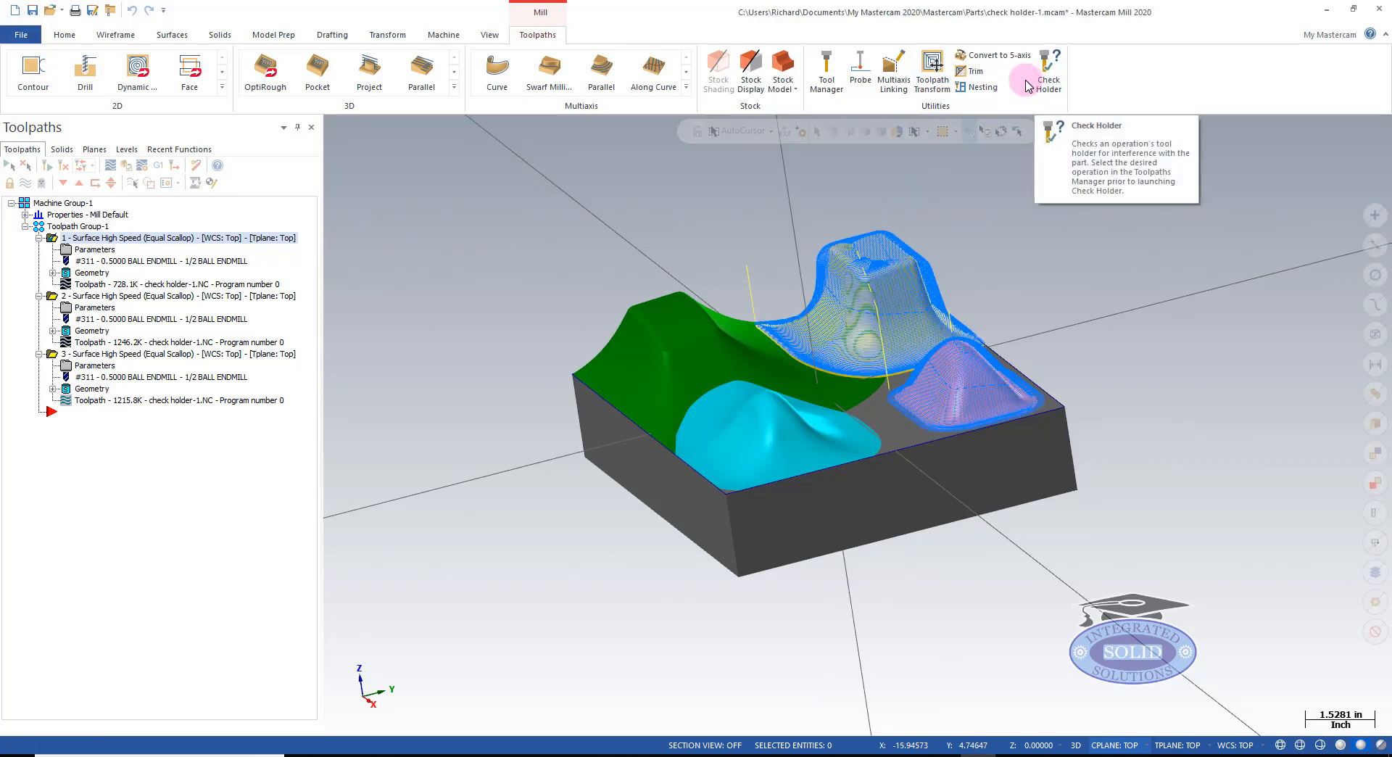
pyautogui.click(1048, 71)
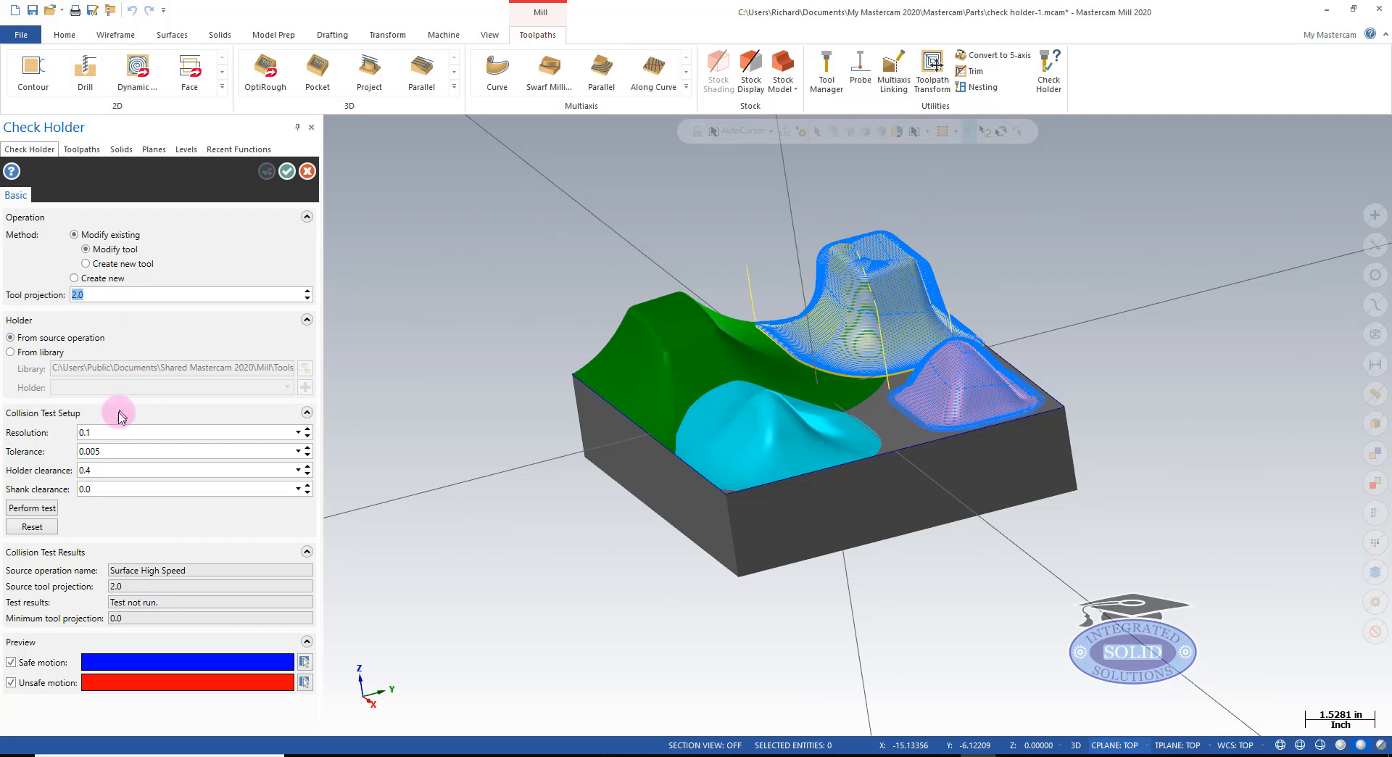
pyautogui.click(134, 432)
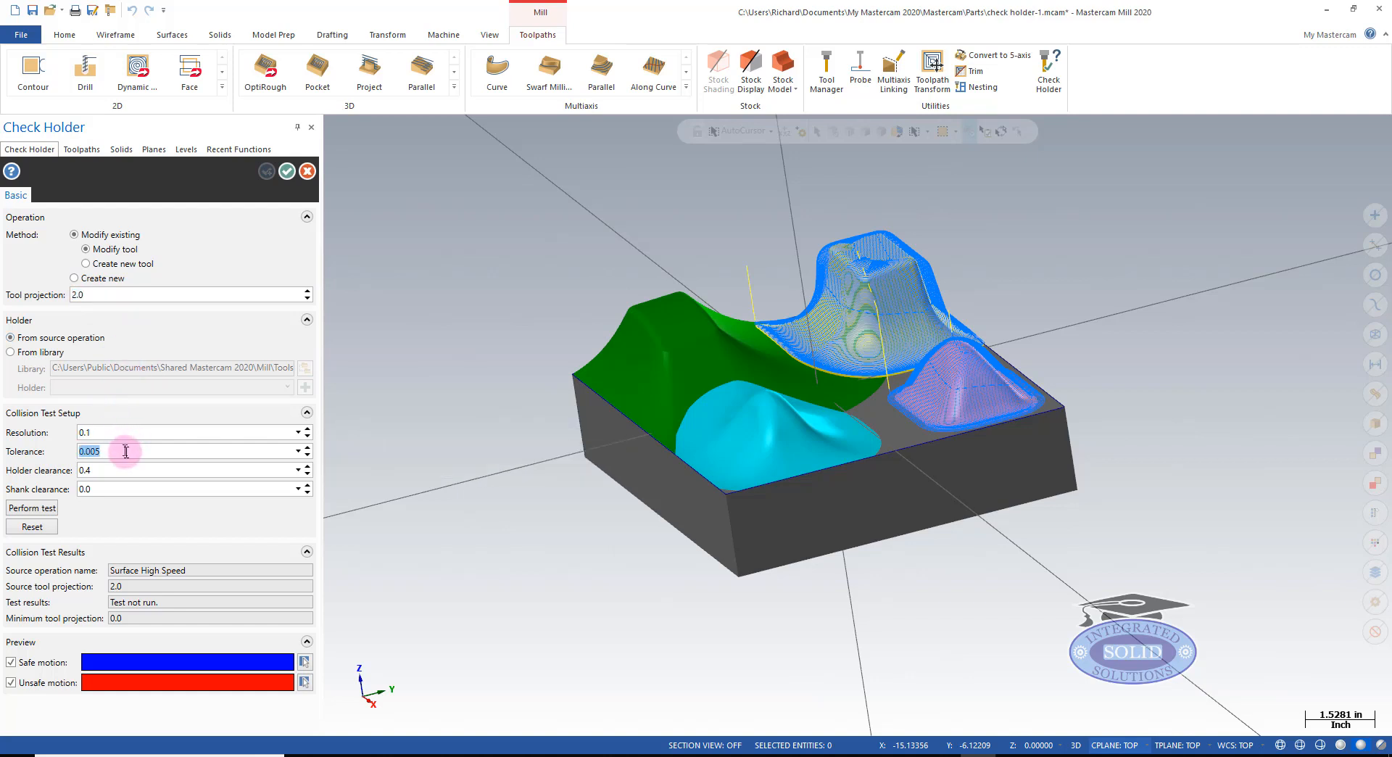
pyautogui.moveTo(148, 489)
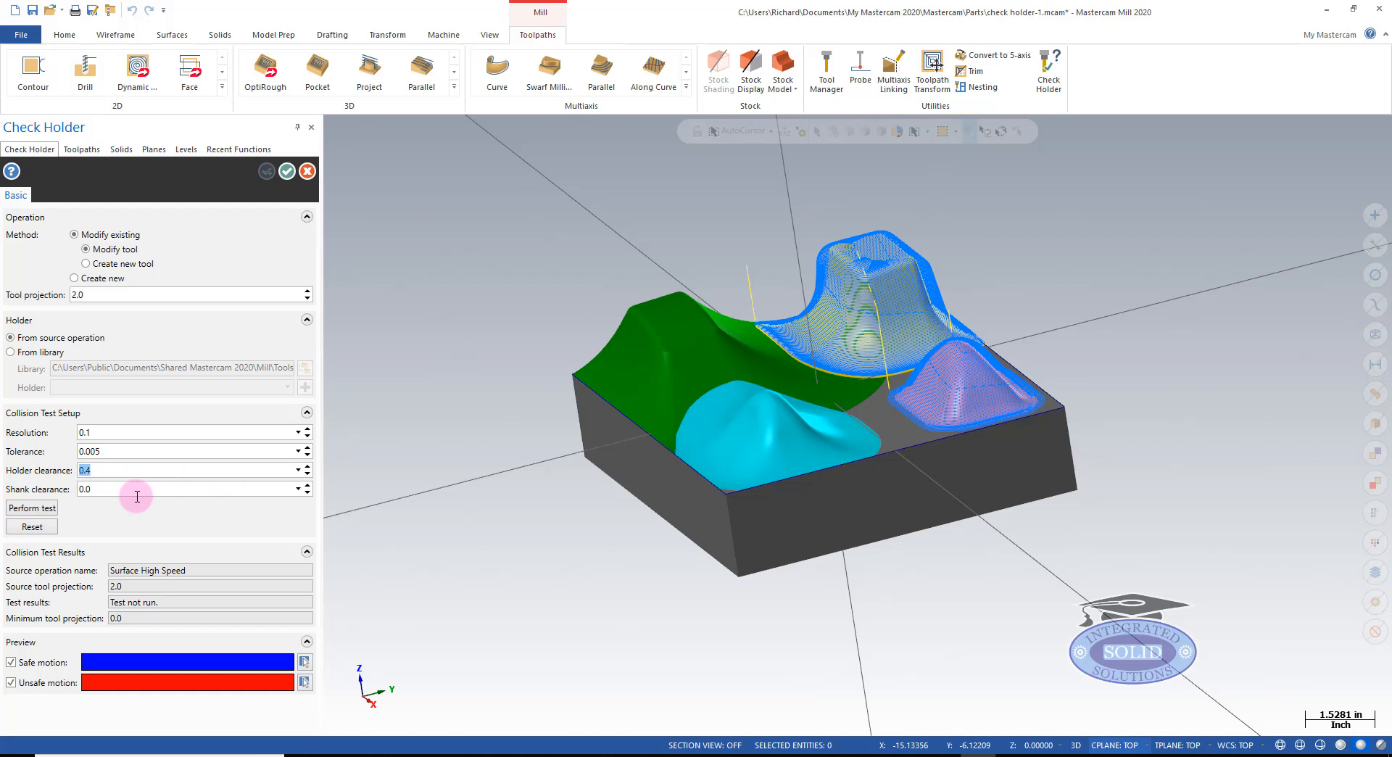
pyautogui.moveTo(113, 489)
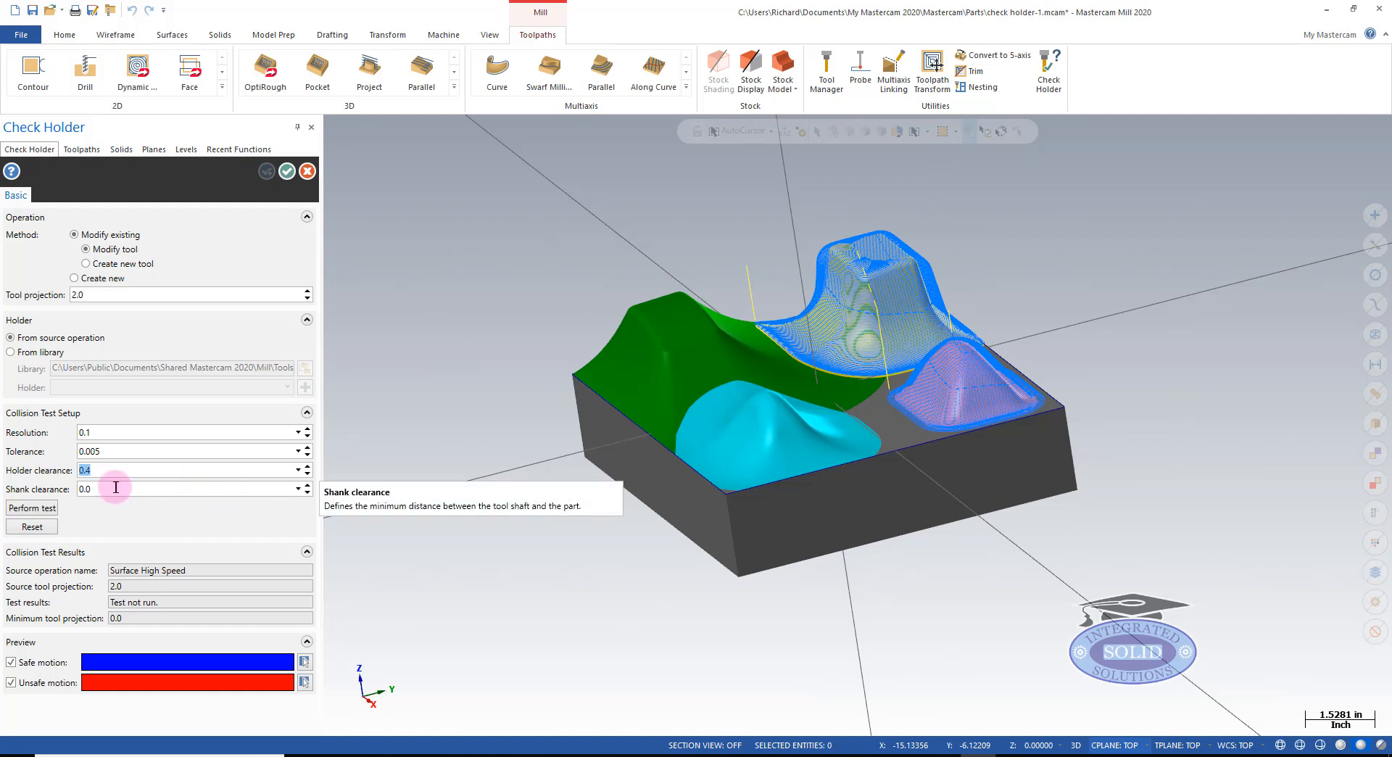
pyautogui.moveTo(230, 505)
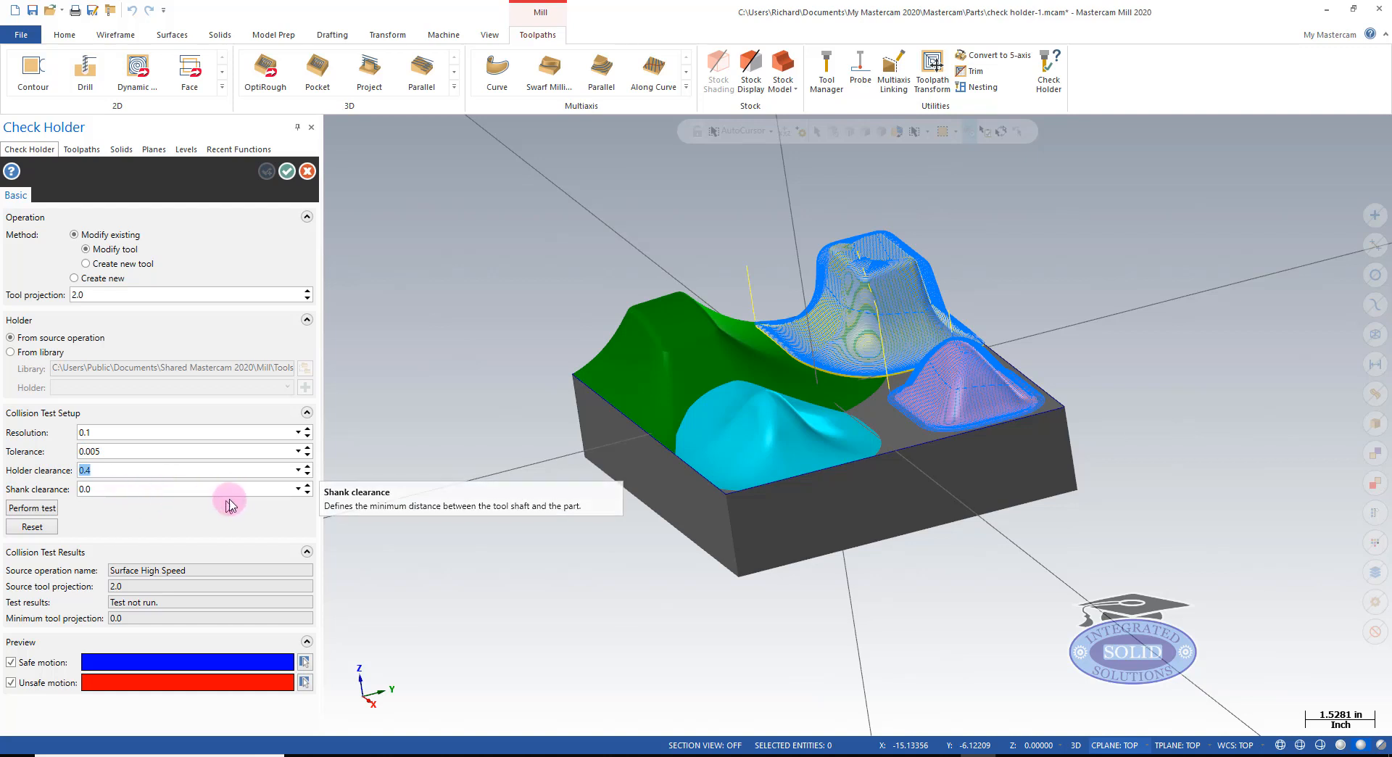
pyautogui.moveTo(105, 533)
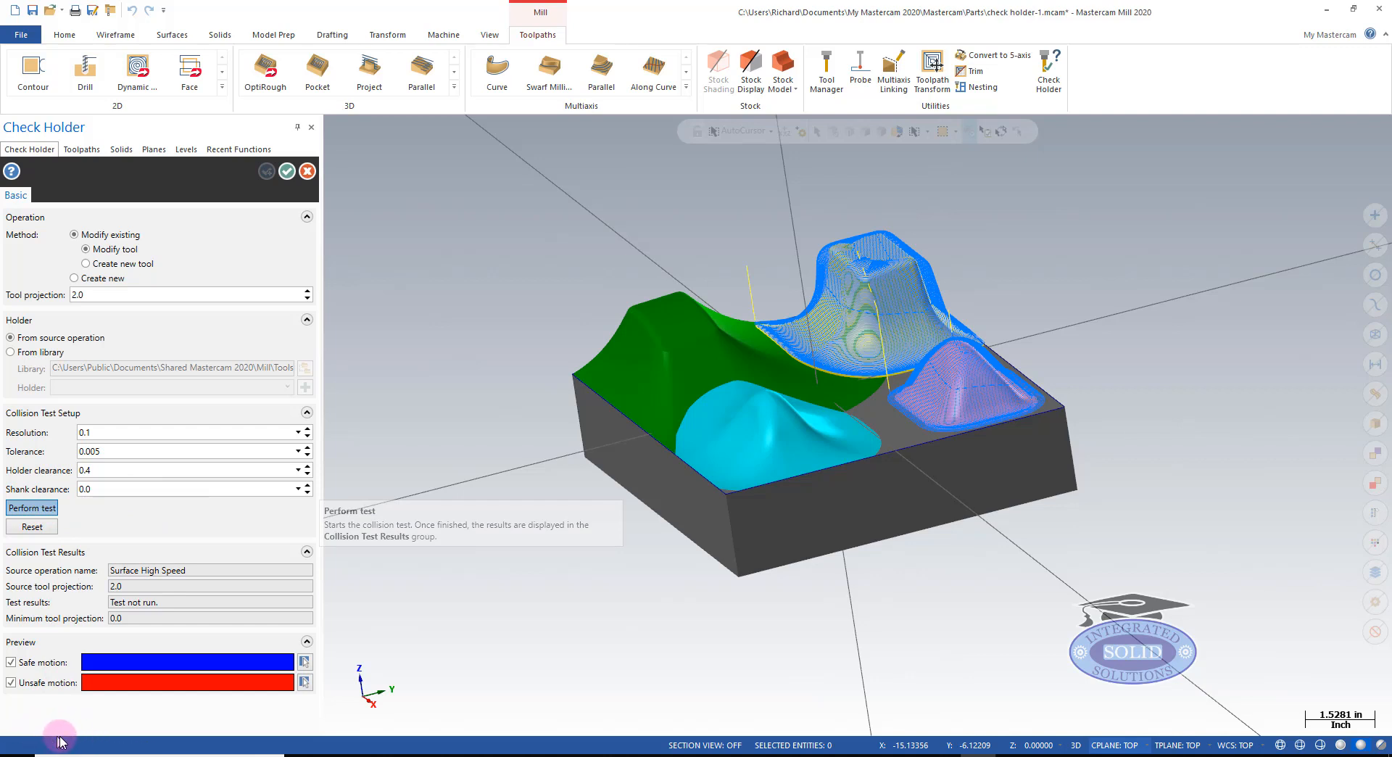
# - Run the collision test: no interference, minimum projection 1.44833
pyautogui.click(32, 507)
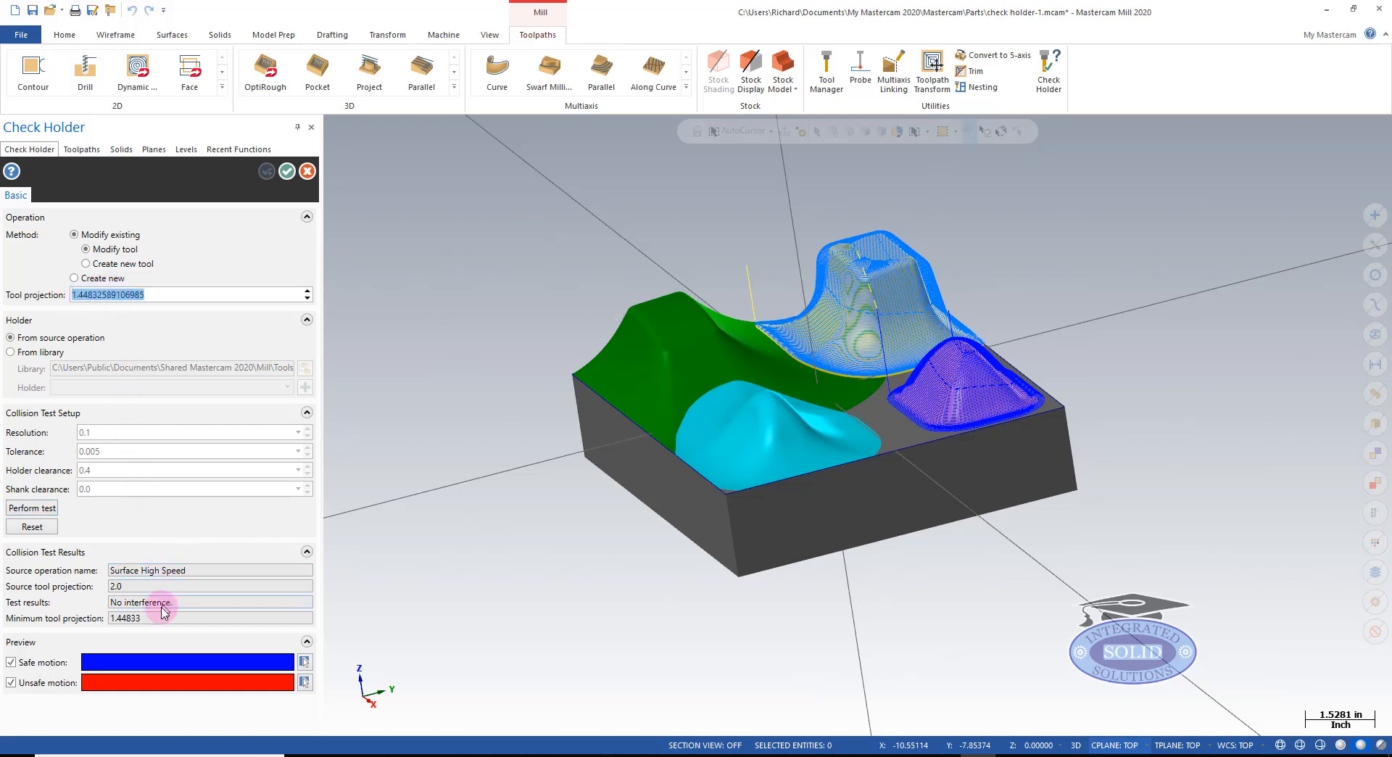
pyautogui.moveTo(149, 619)
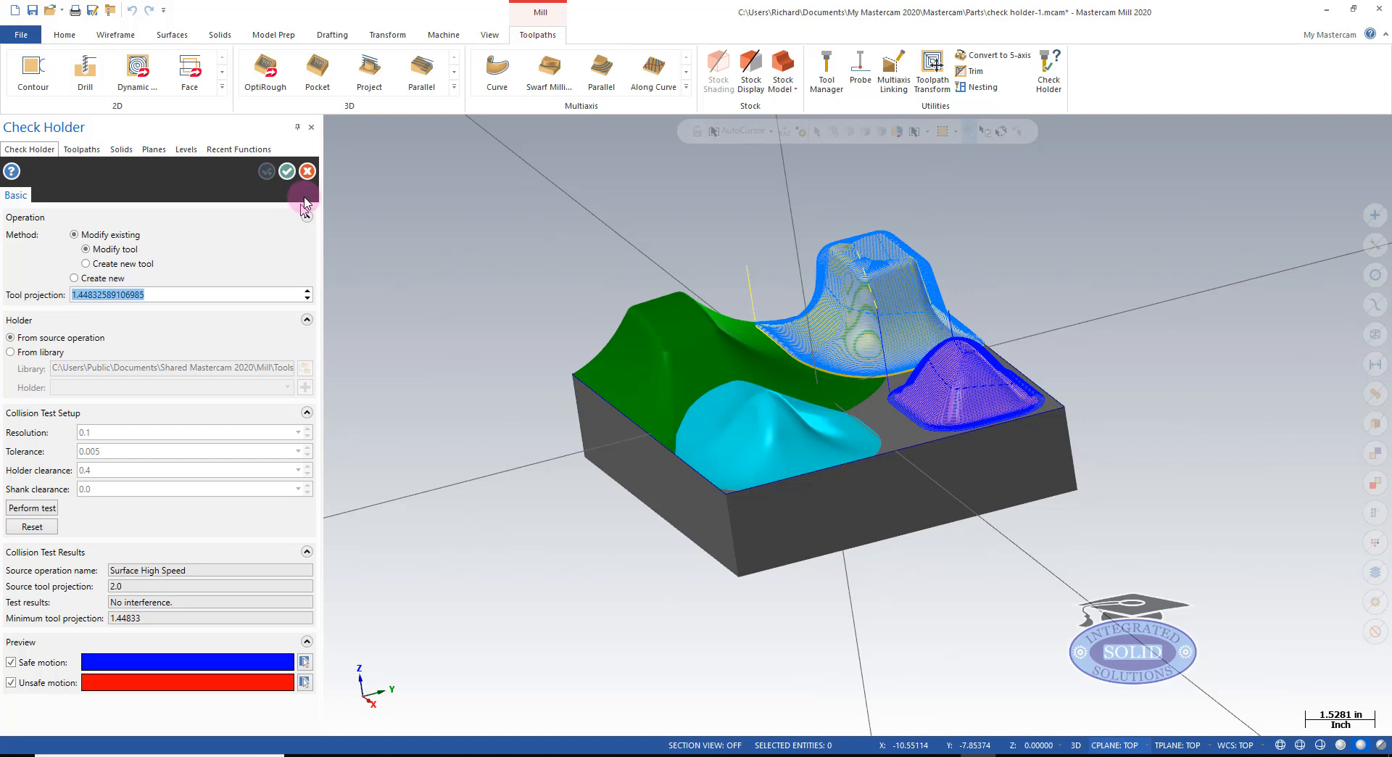
pyautogui.moveTo(307, 170)
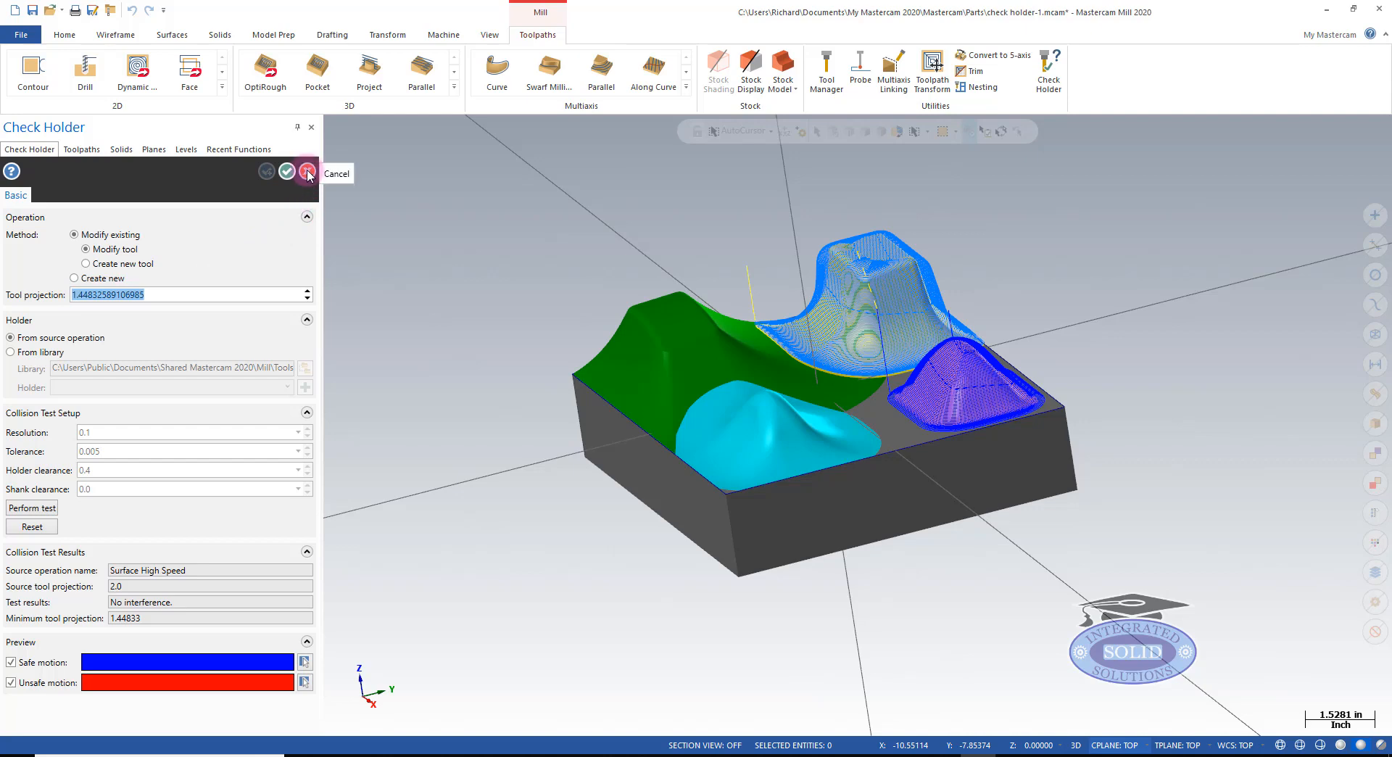
# - Cancel the Check Holder panel, leaving operation 1's tool unchanged
pyautogui.click(306, 172)
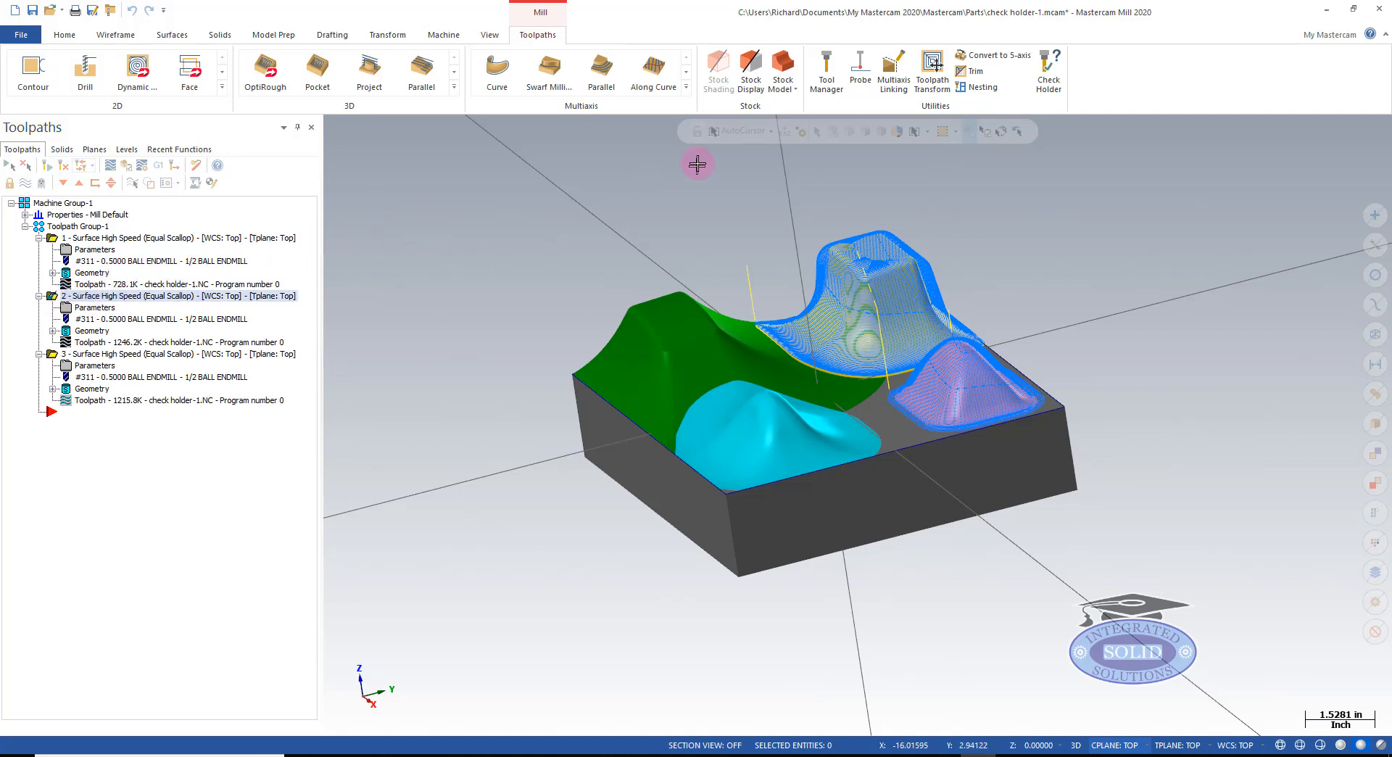
pyautogui.moveTo(1048, 73)
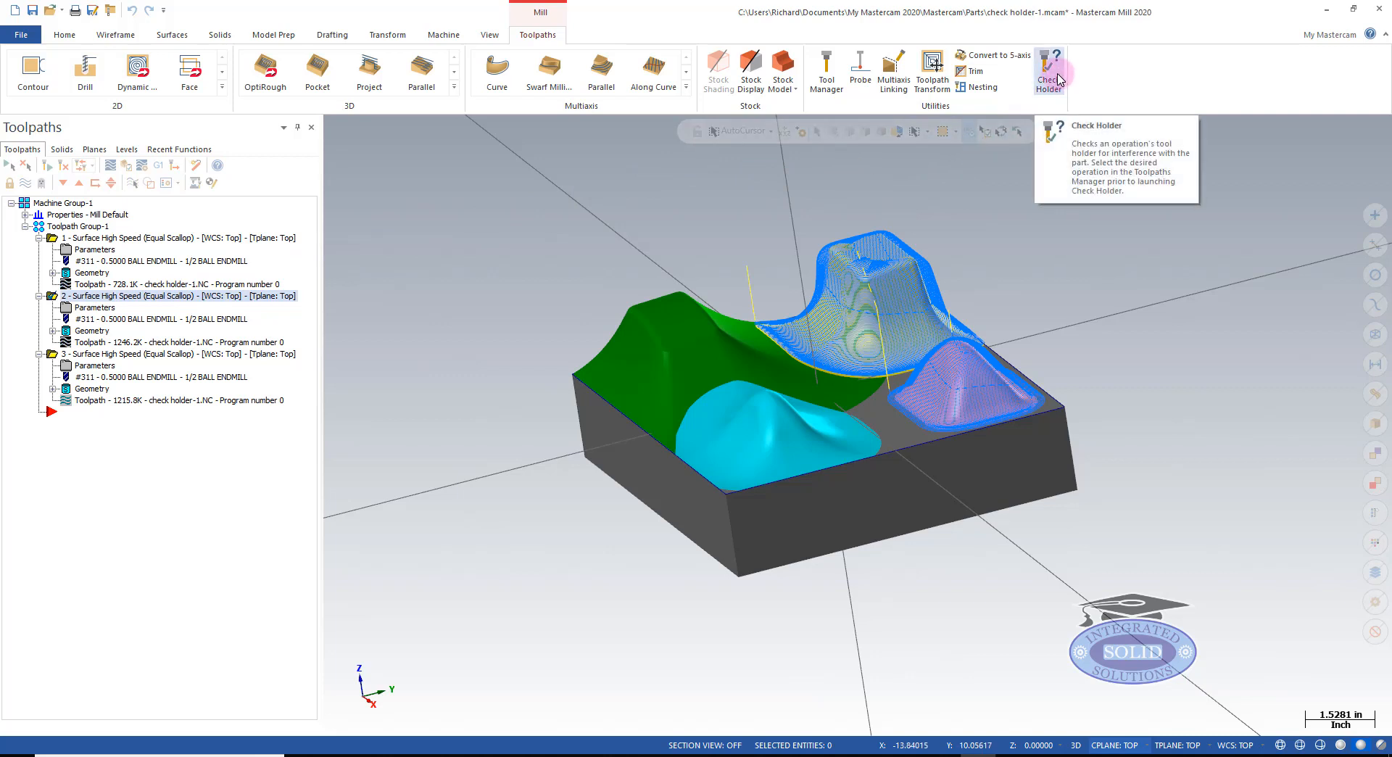
# - Start Check Holder on operation 2 and review the test resolution setting
pyautogui.click(1049, 71)
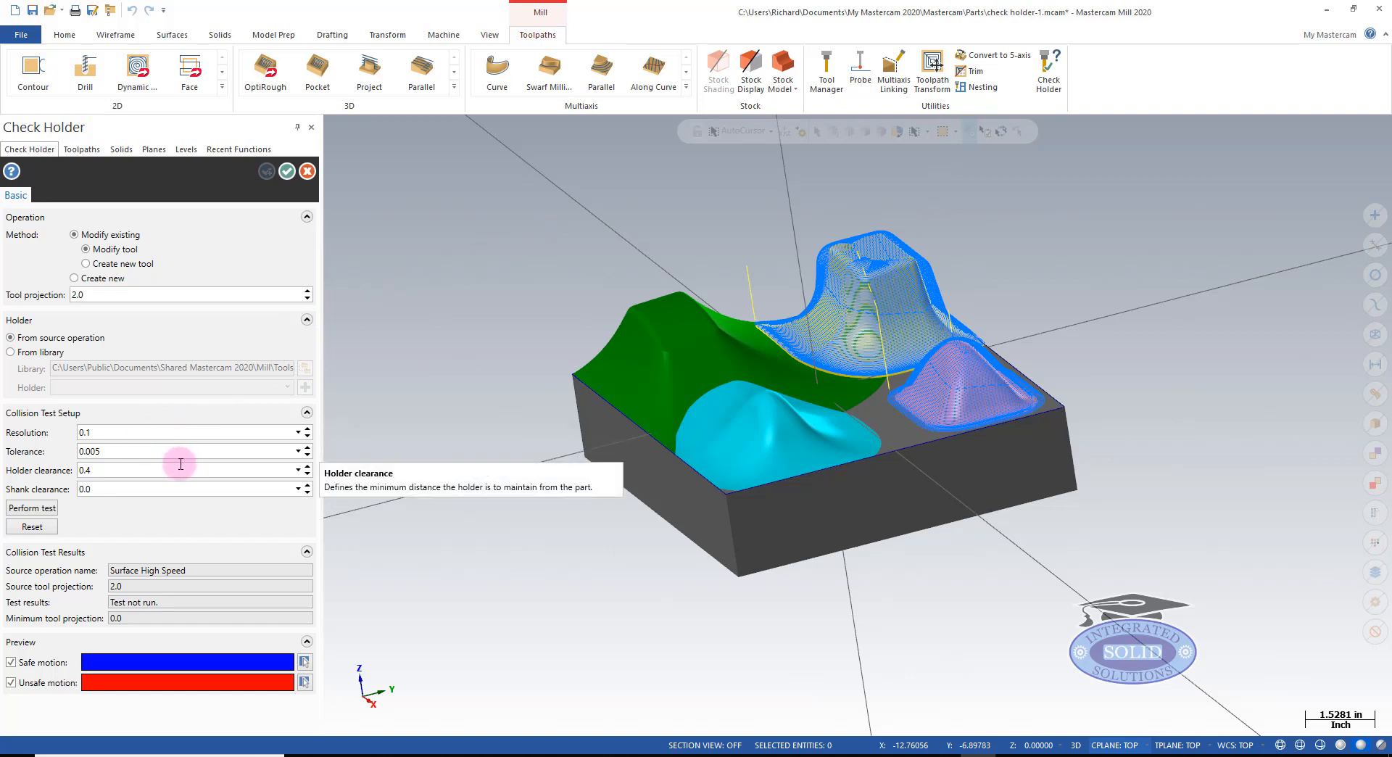
pyautogui.moveTo(157, 432)
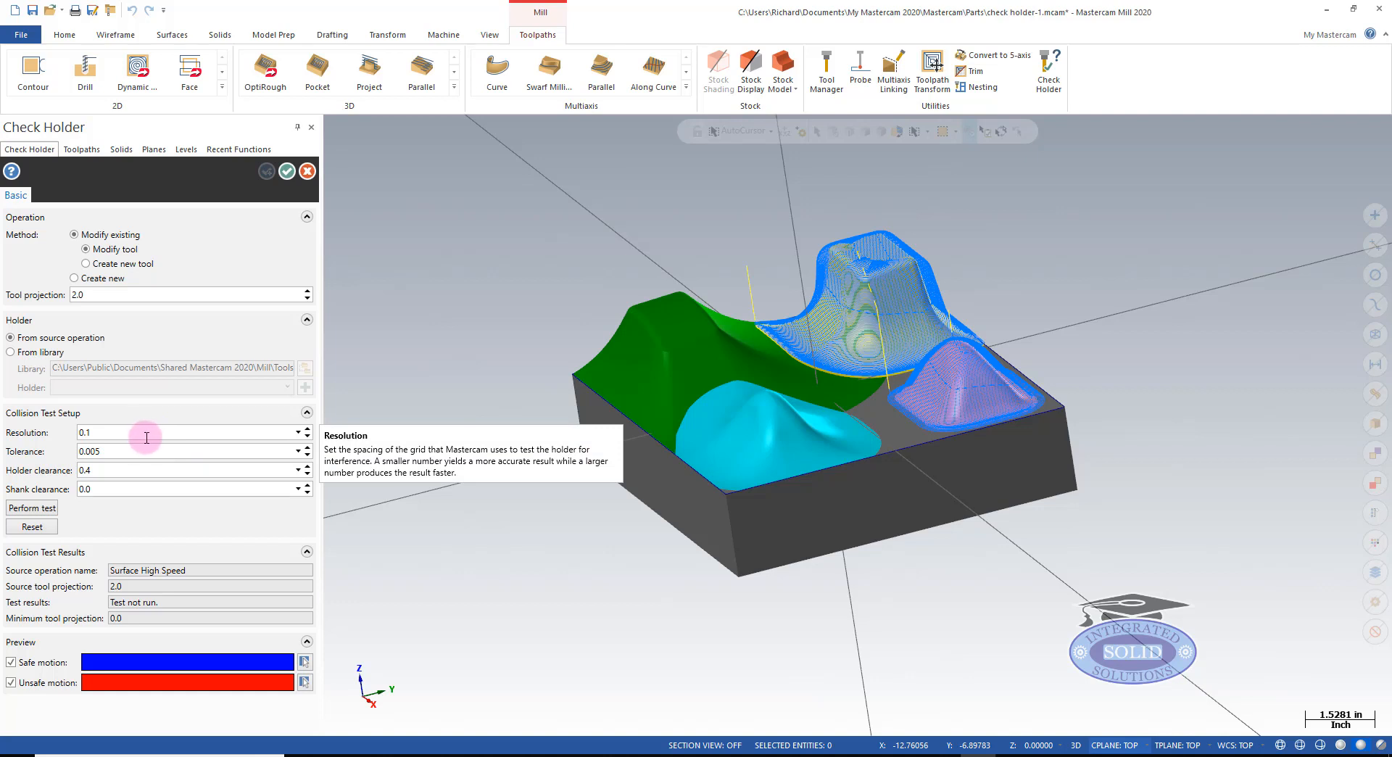
pyautogui.click(84, 432)
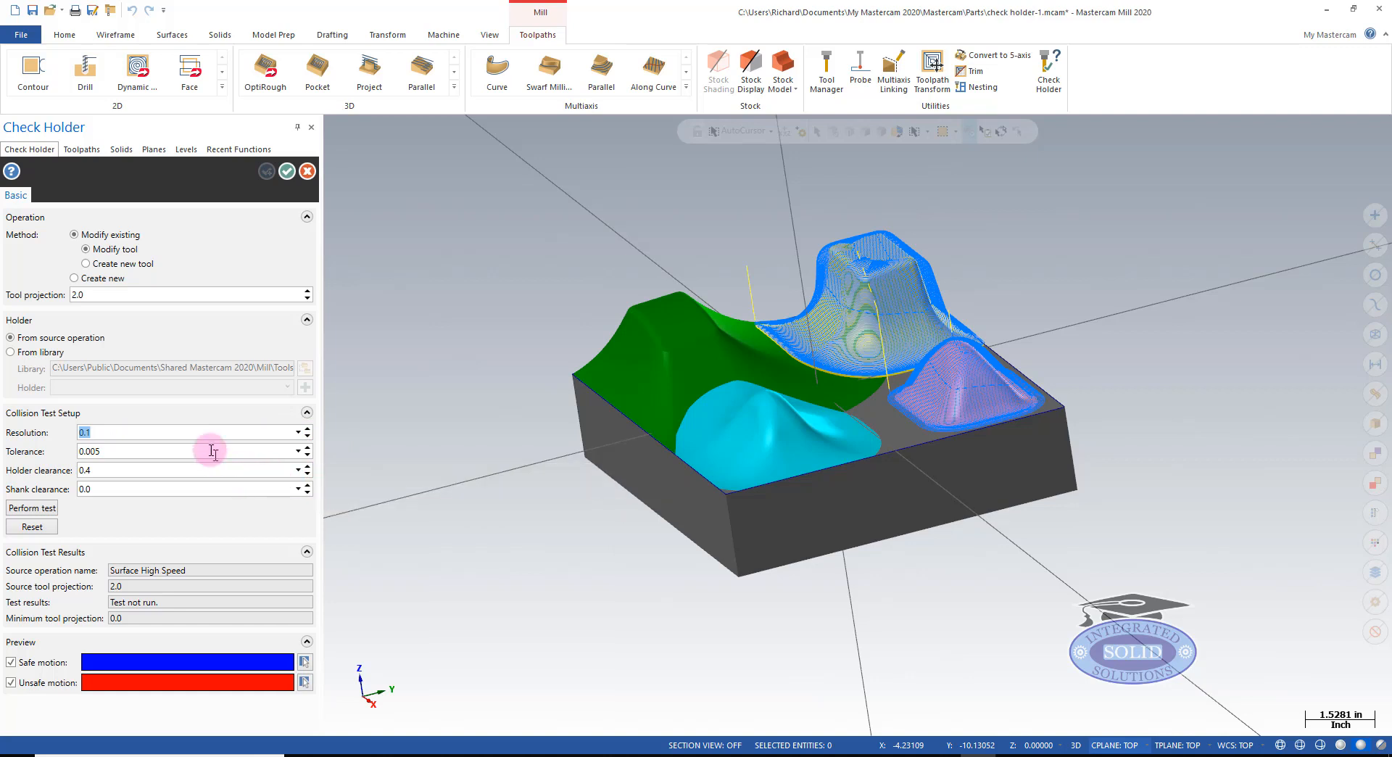
pyautogui.moveTo(189, 430)
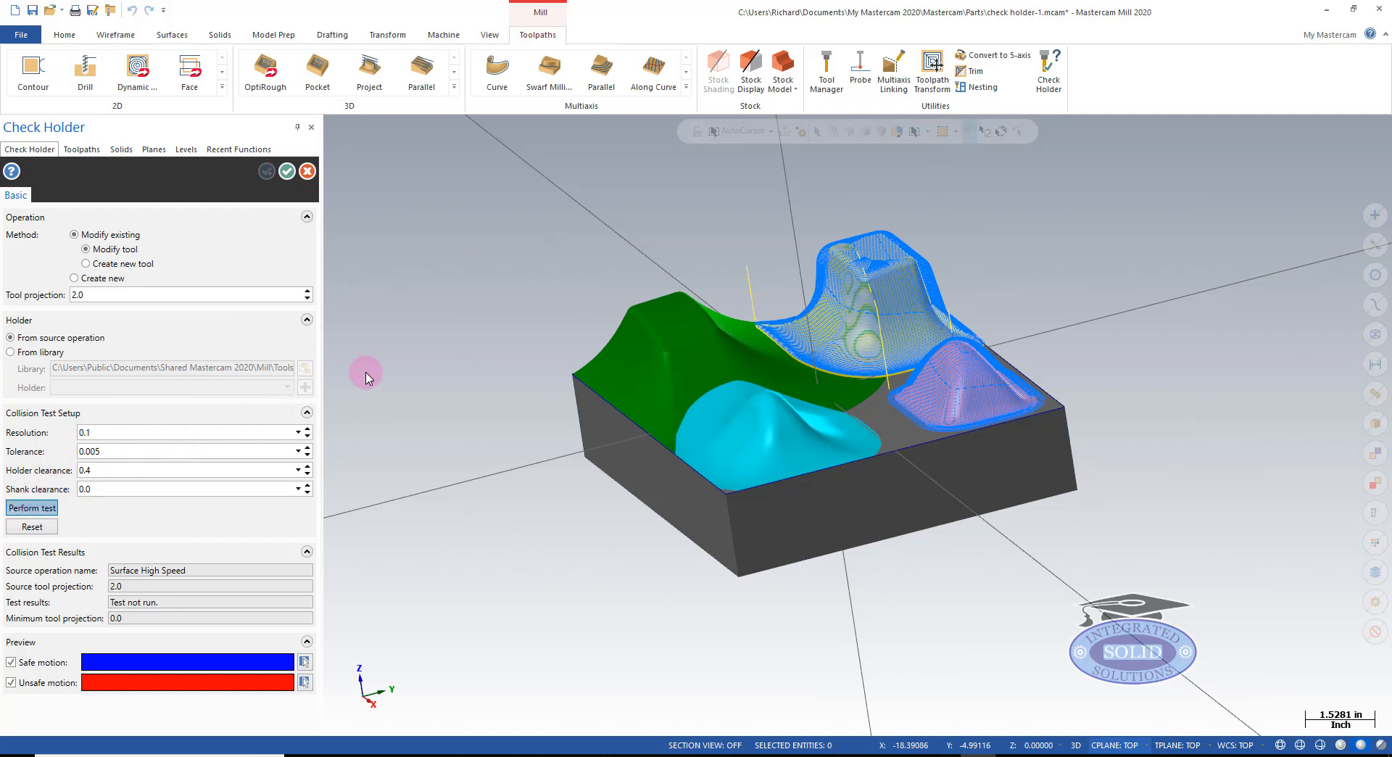
# - Run the collision test: interference found, minimum projection 2.14497 required
pyautogui.click(31, 508)
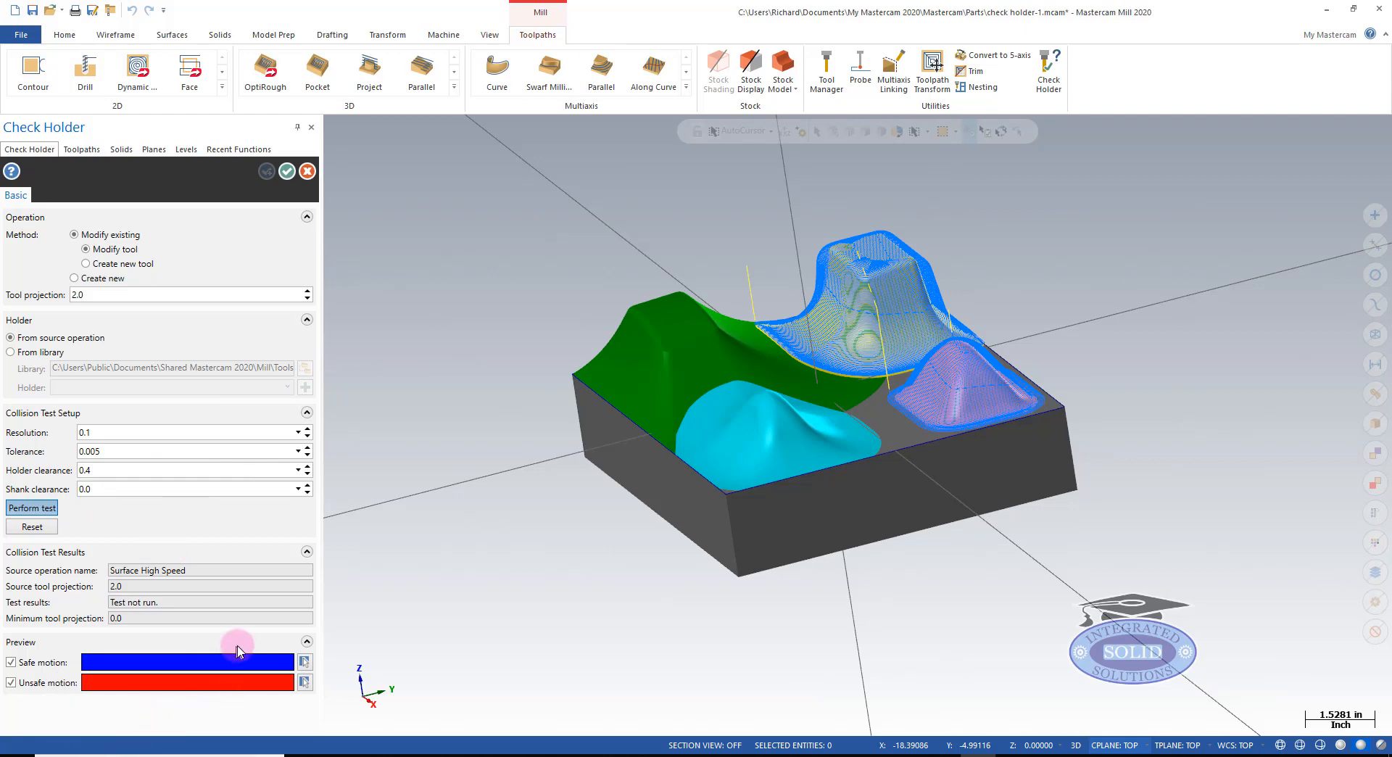
pyautogui.click(31, 506)
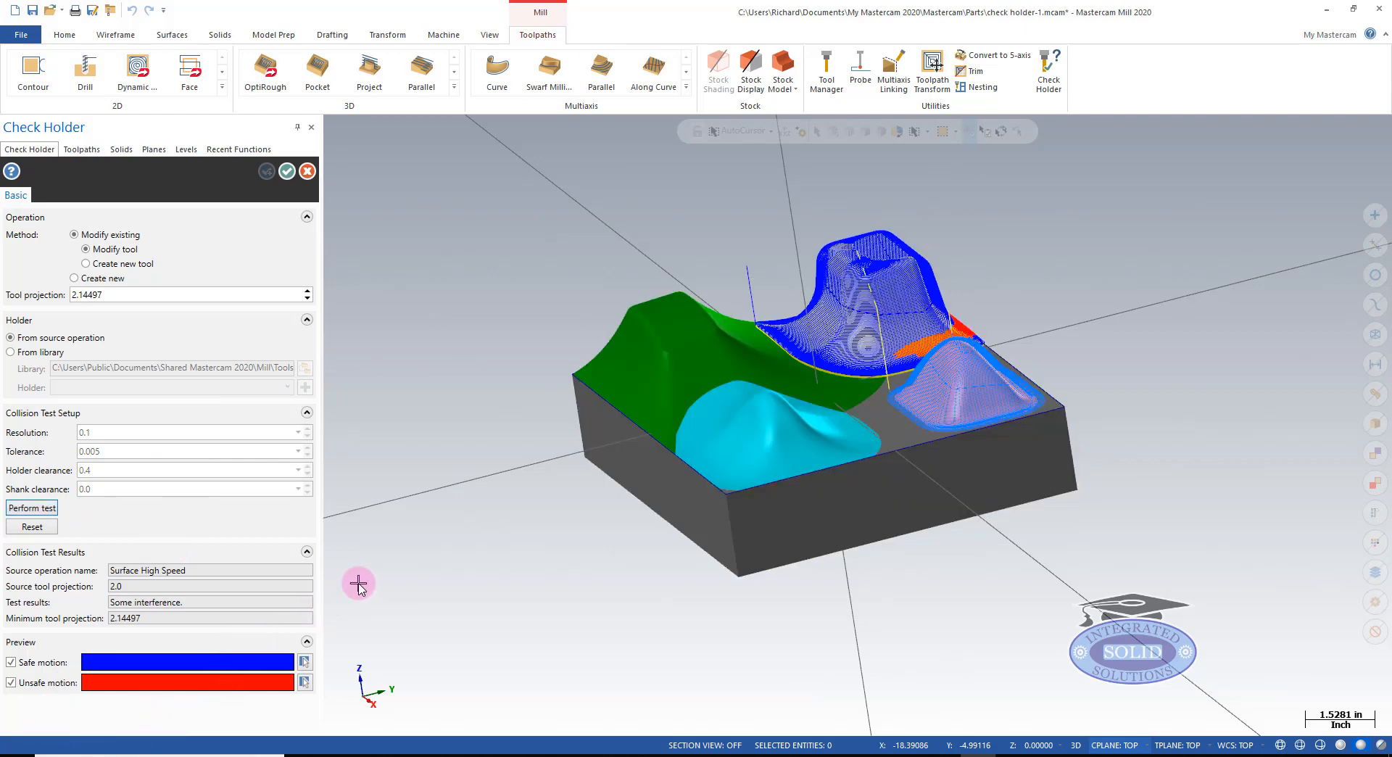
pyautogui.moveTo(618, 565)
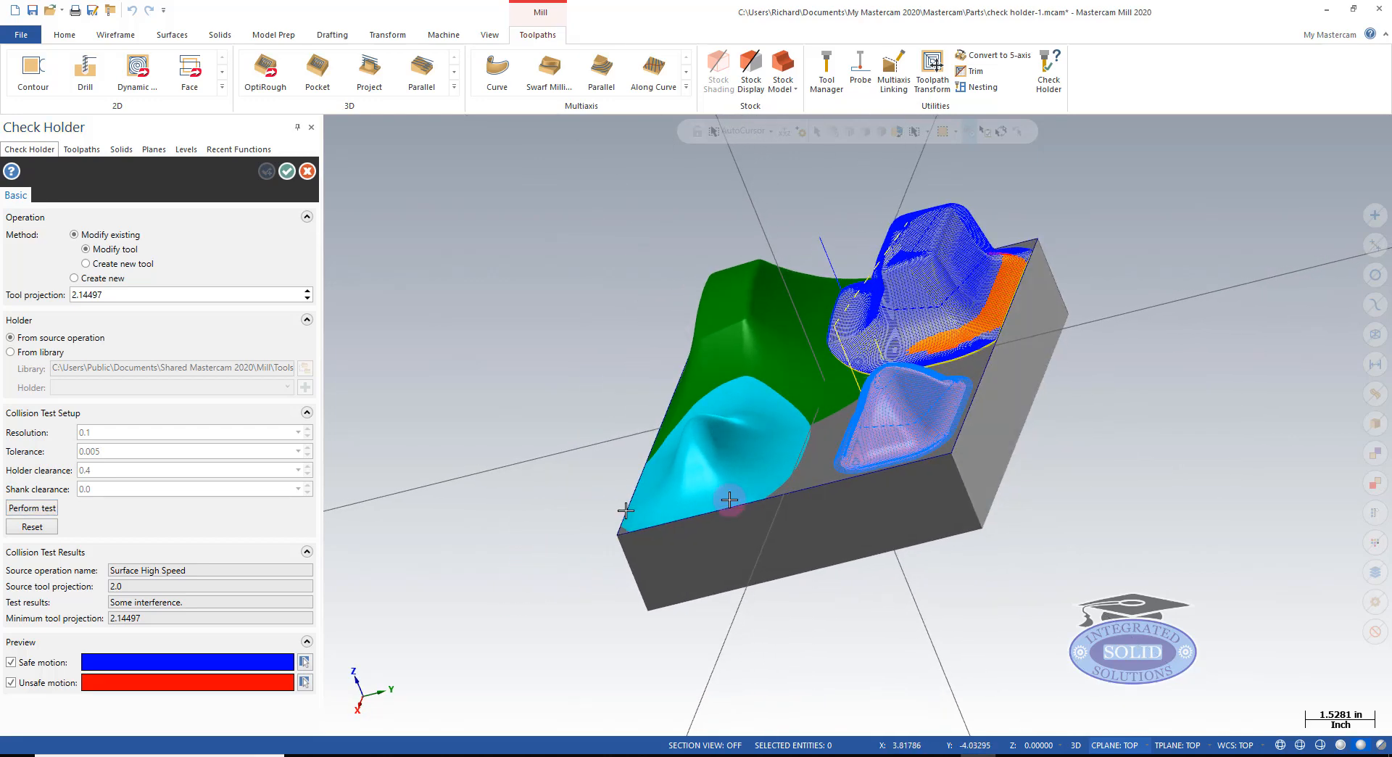
pyautogui.moveTo(946, 264)
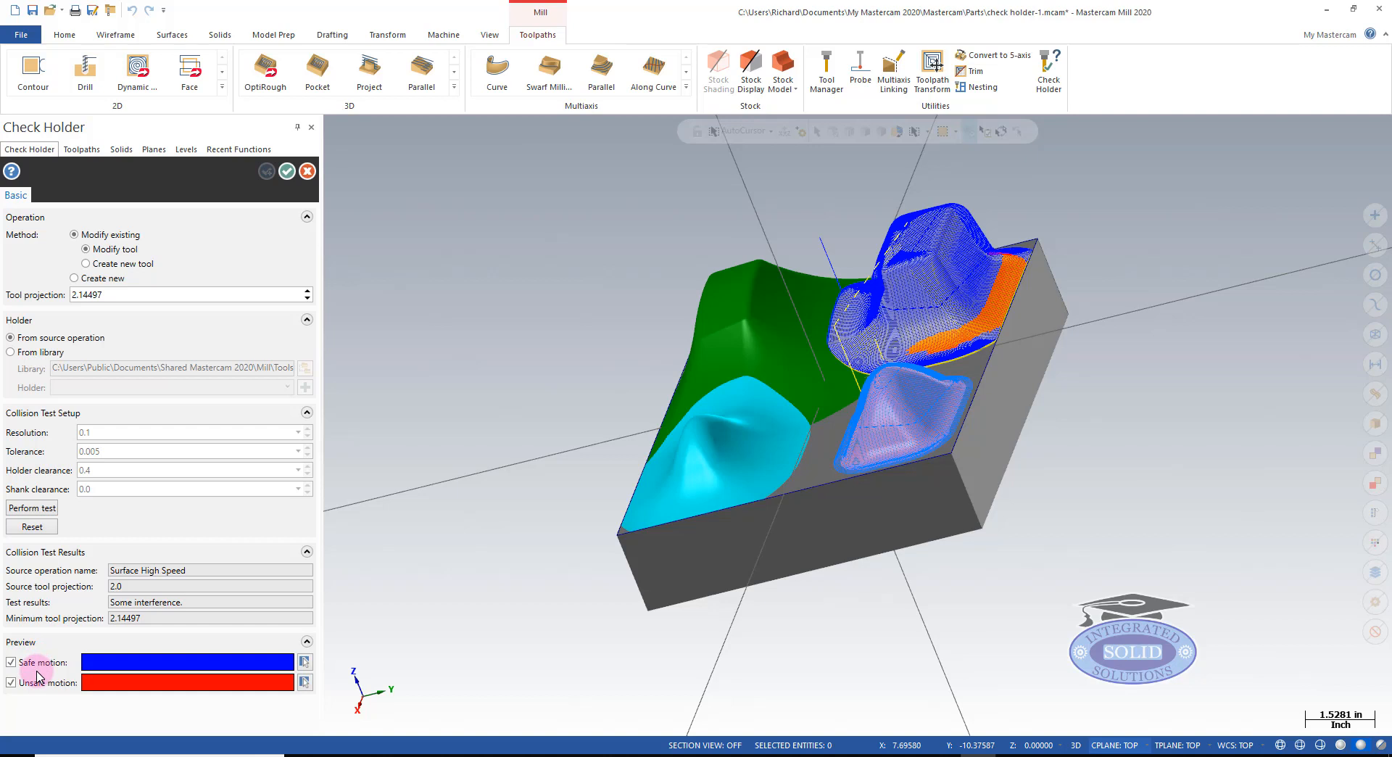
pyautogui.moveTo(80, 691)
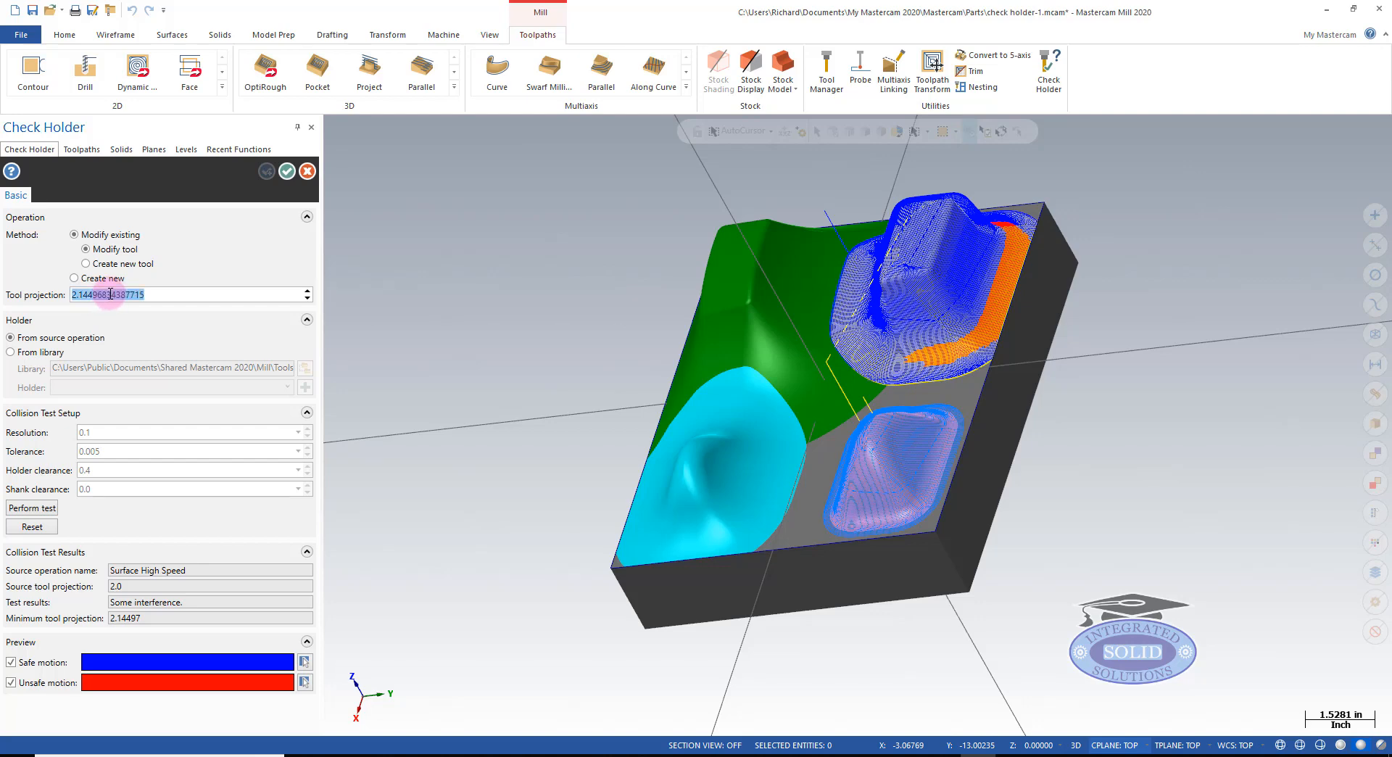
# - Set tool projection to 2.2, confirm, and accept the tool-modified warning
pyautogui.write('2.2')
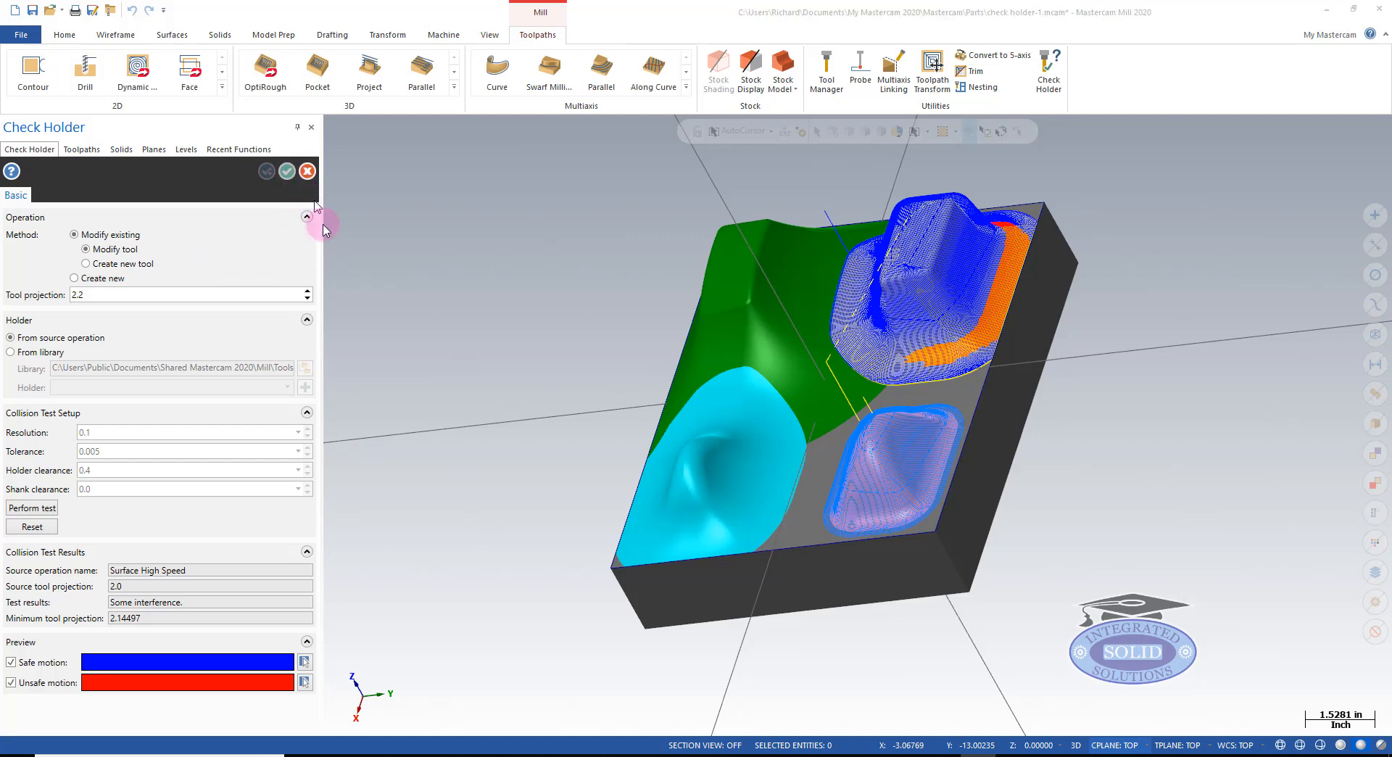
pyautogui.click(286, 170)
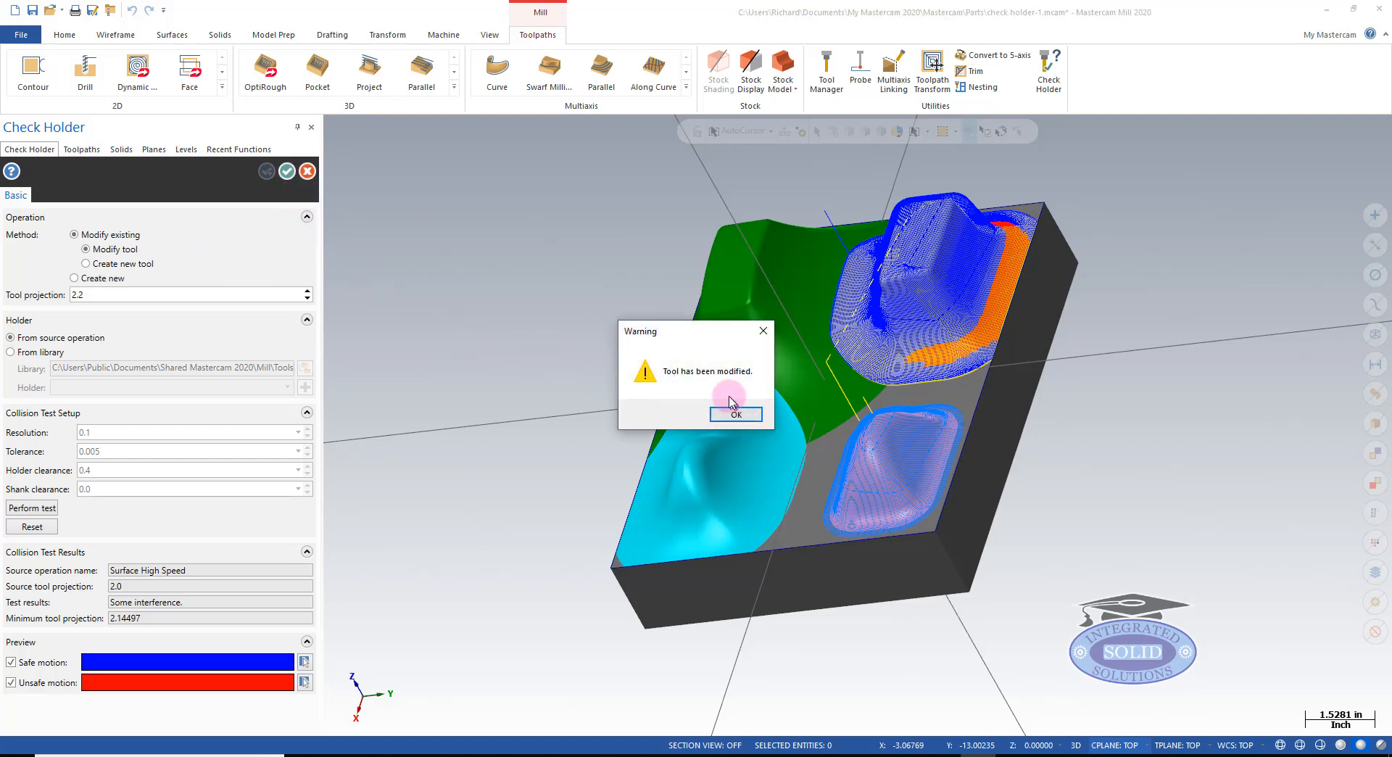
pyautogui.moveTo(726, 393)
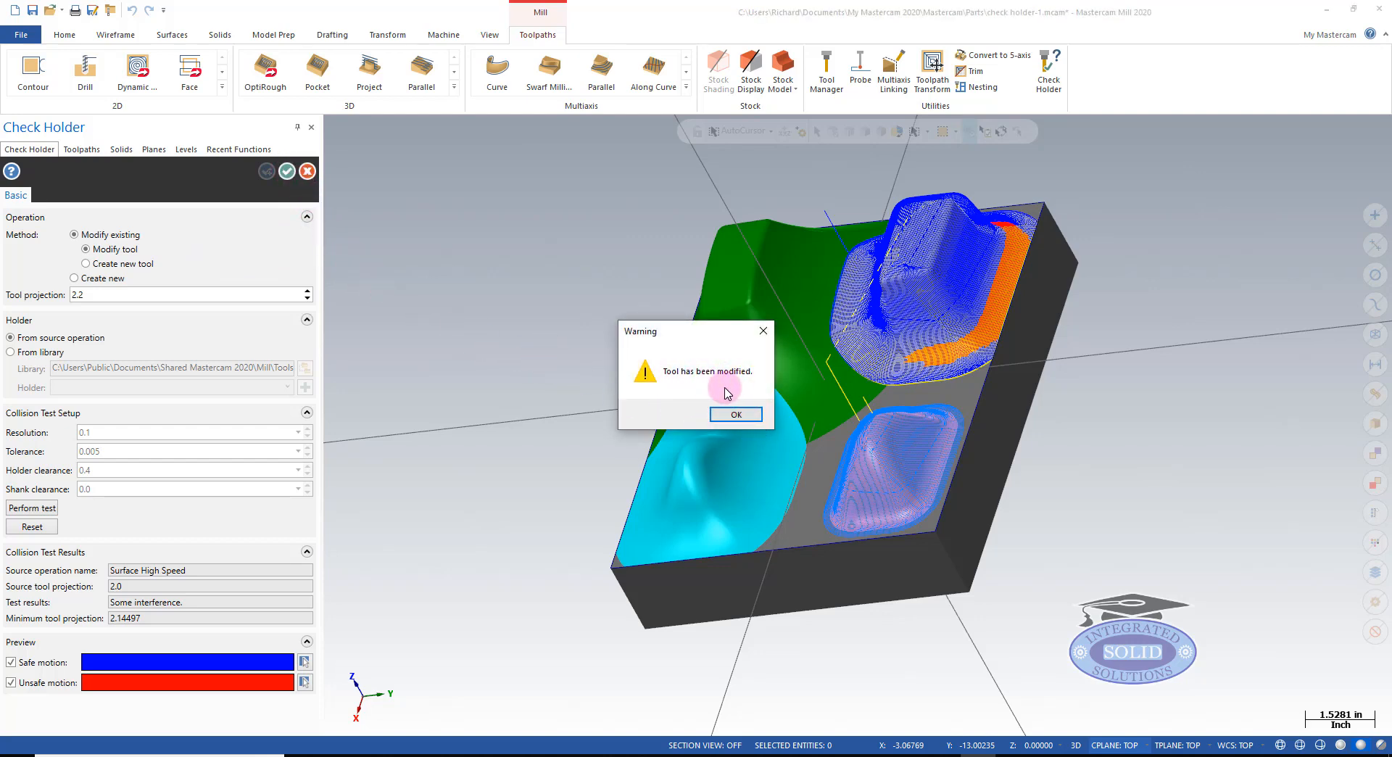
pyautogui.click(735, 415)
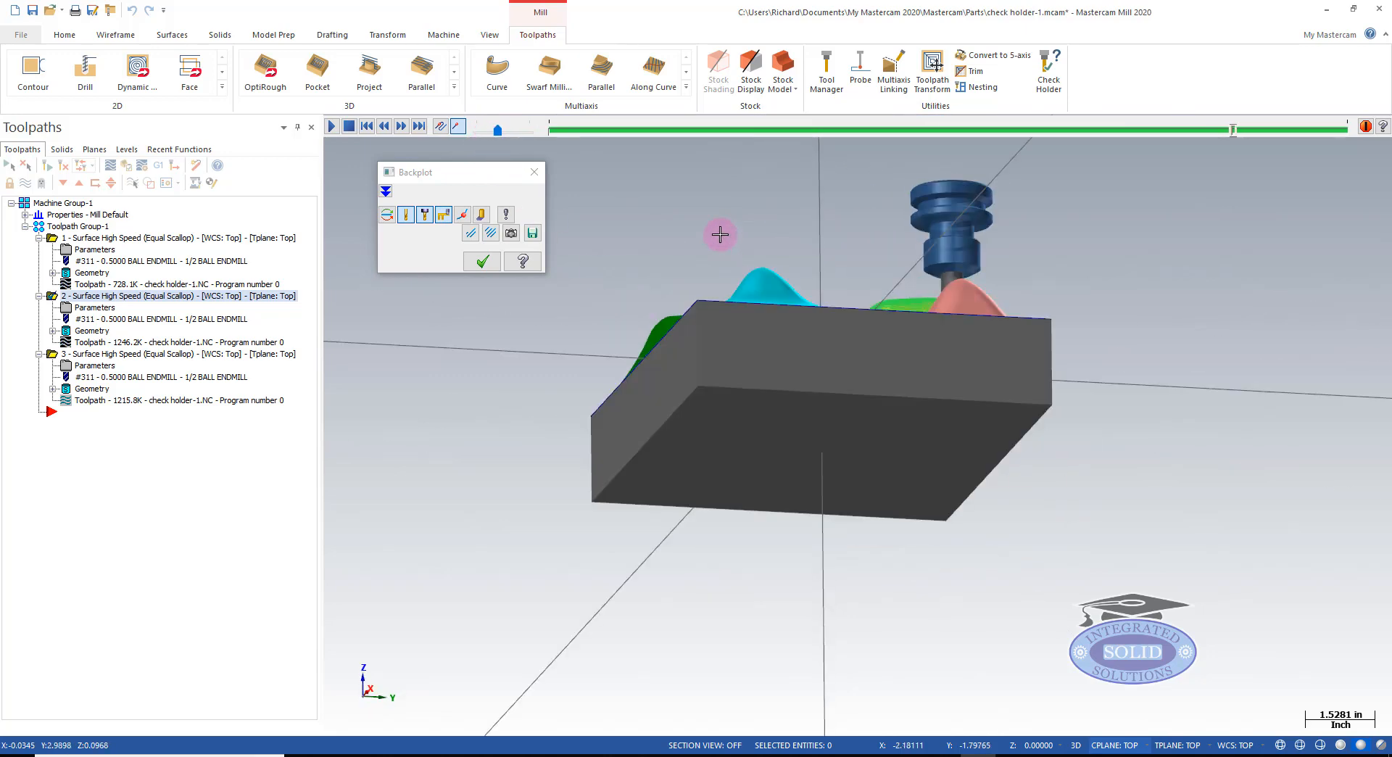
# - Play the backplot of operation 2, orbiting to watch the holder clear the part
pyautogui.click(331, 125)
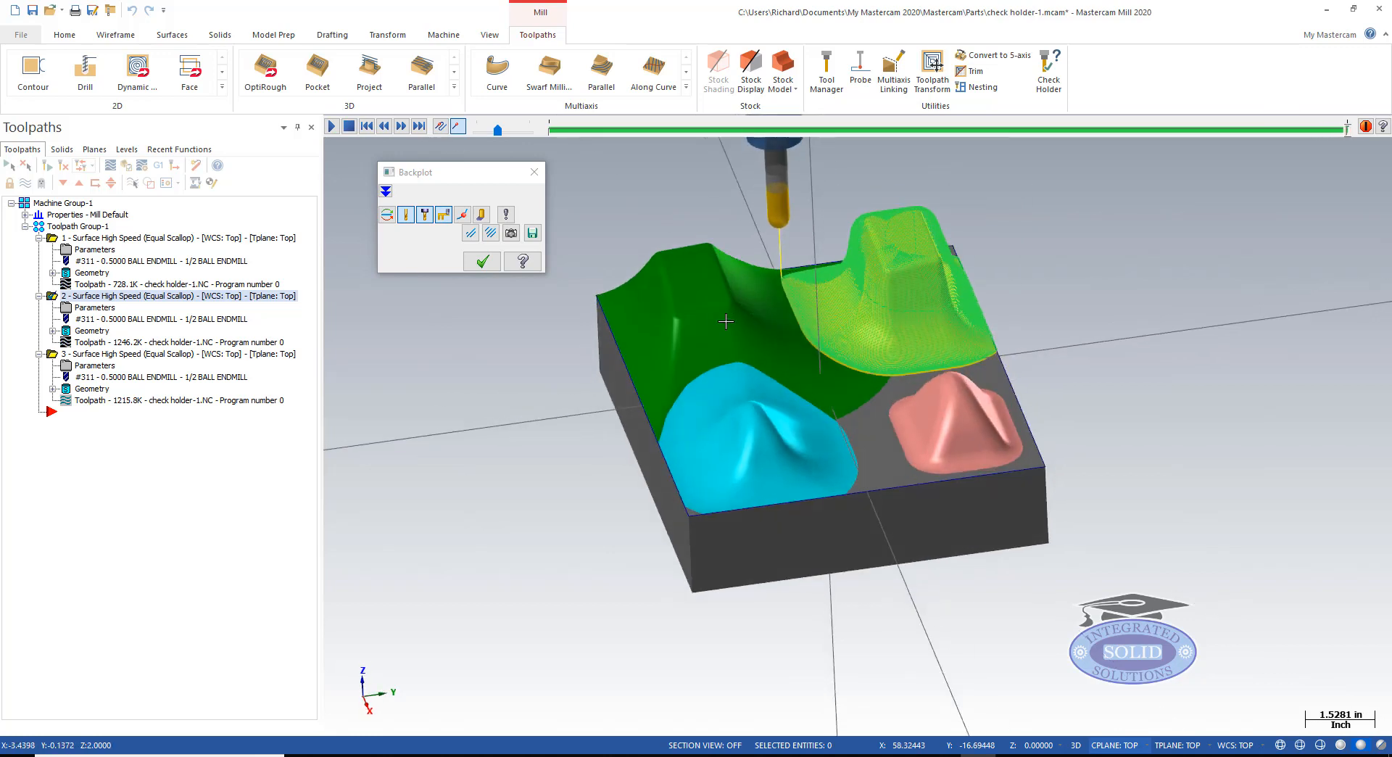
pyautogui.moveTo(727, 322); pyautogui.dragTo(622, 360)
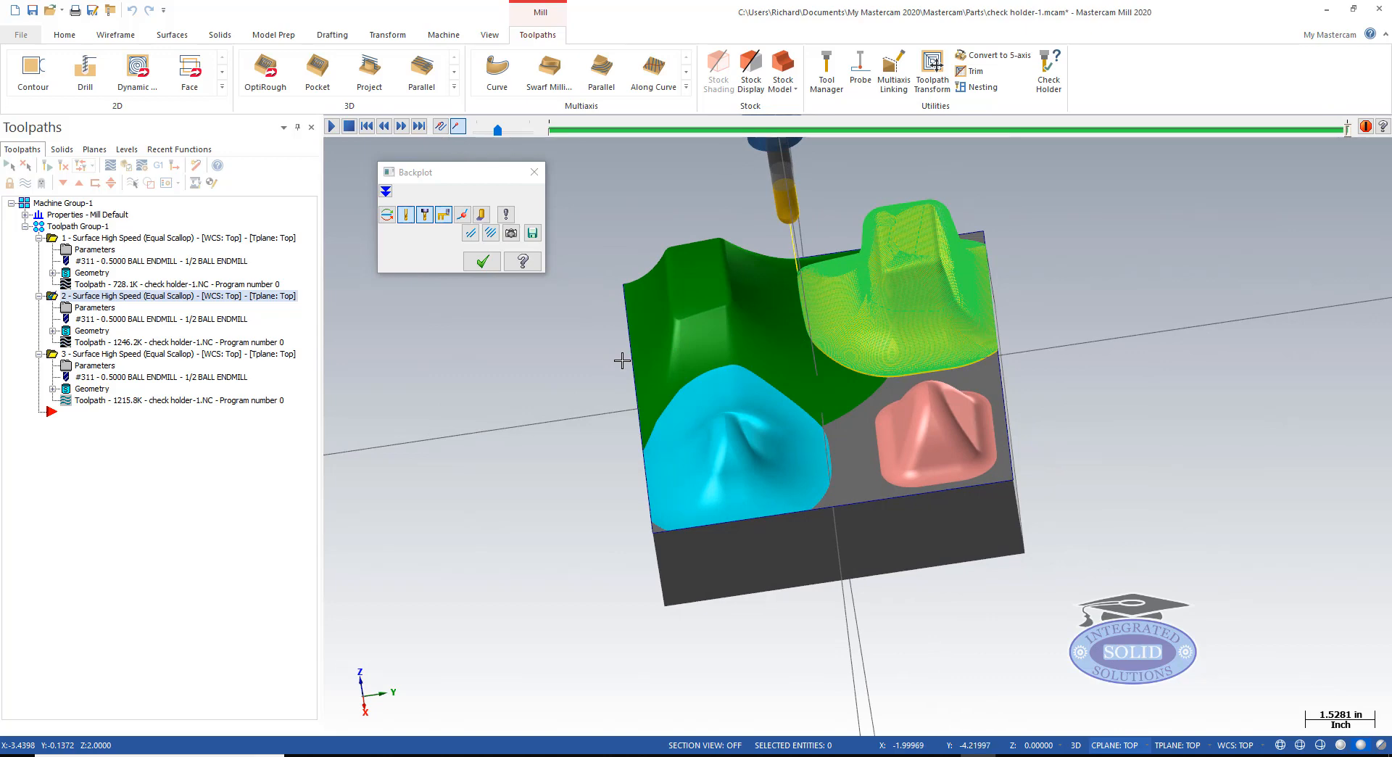